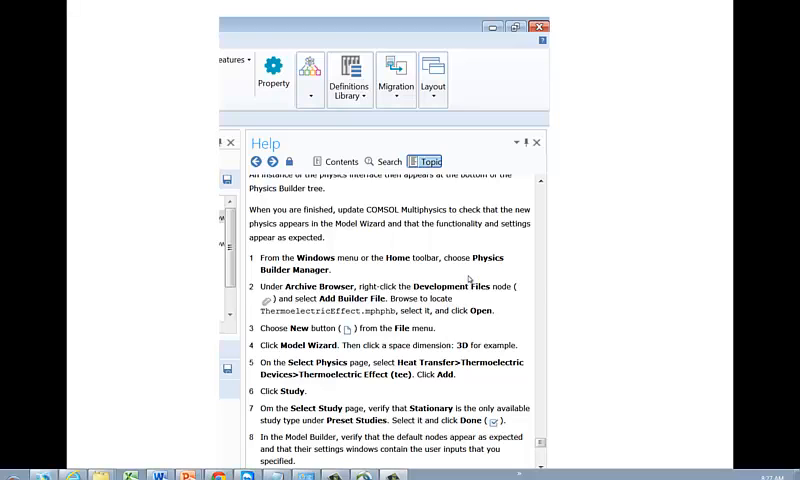
mouse_move(552, 292)
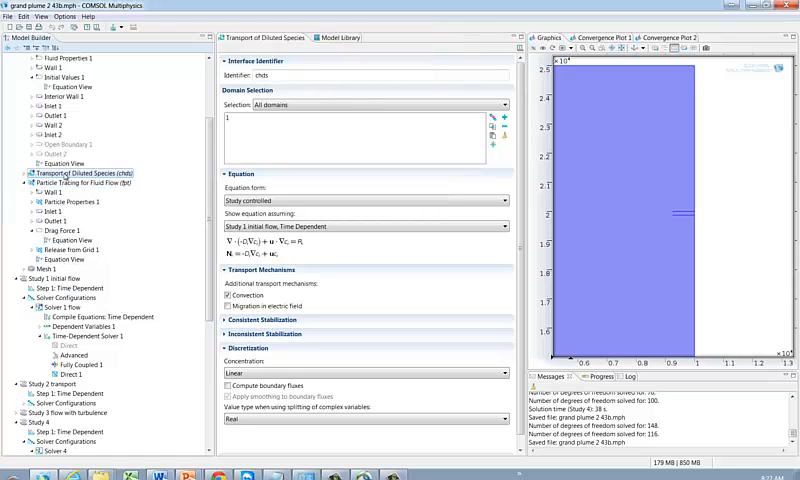
Step: Review the Particle Tracing for Fluid Flow settings, then return to Transport of Diluted Species
click(78, 184)
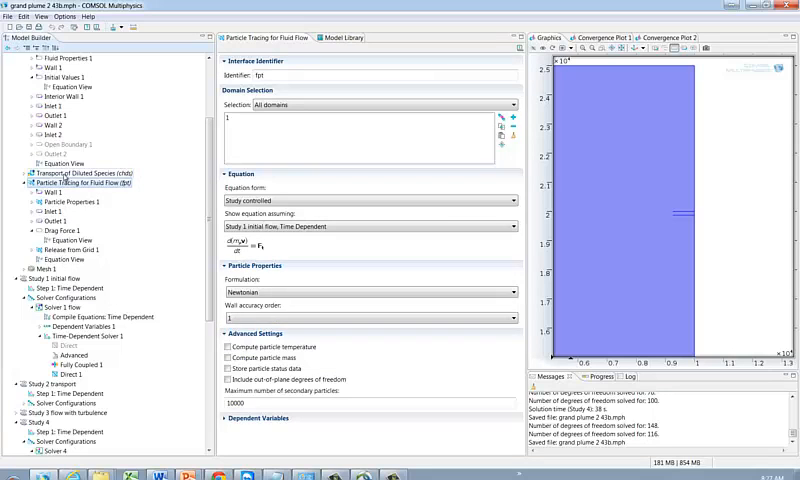
click(78, 172)
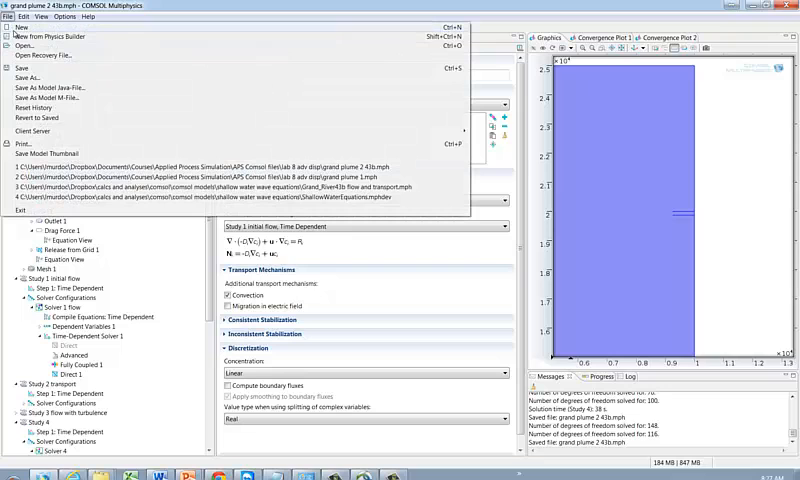
Step: Start opening a file via File > Open, filtering the dialog to Physics Builder files
click(64, 16)
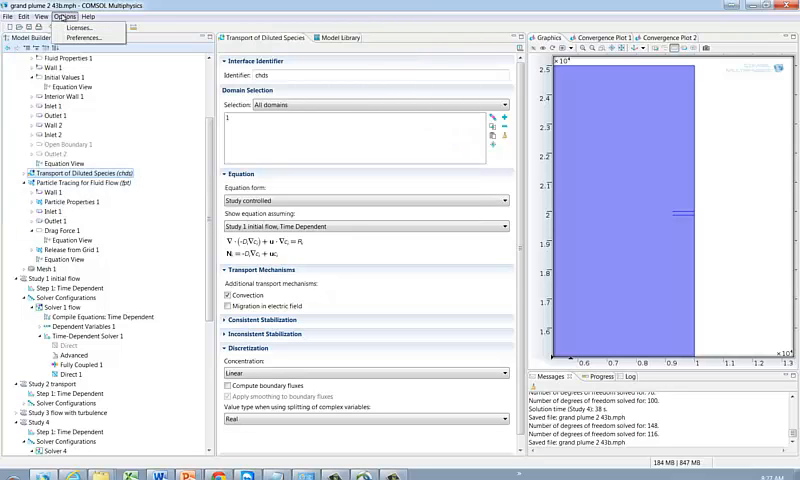
click(62, 16)
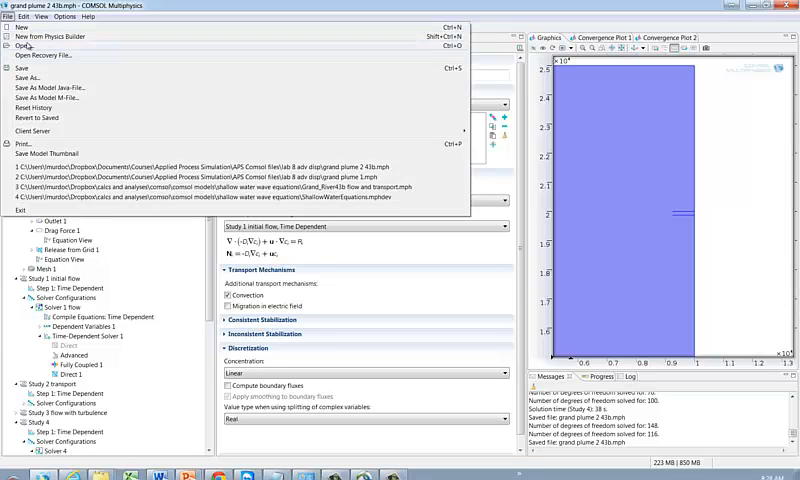
click(20, 44)
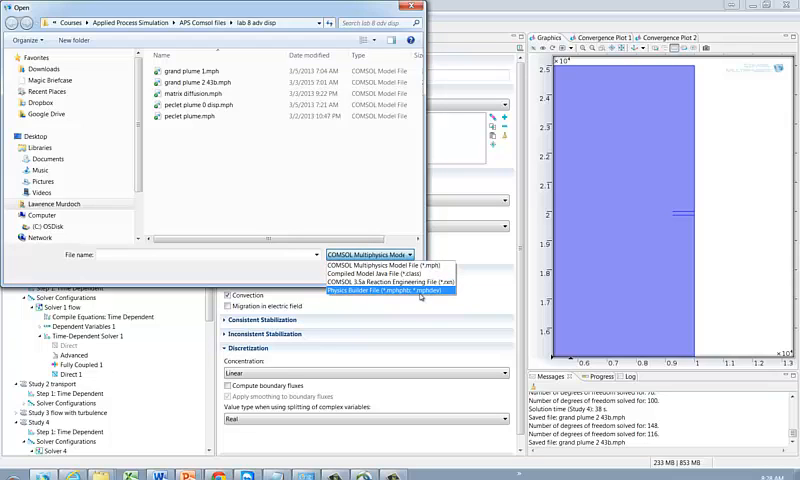
click(390, 296)
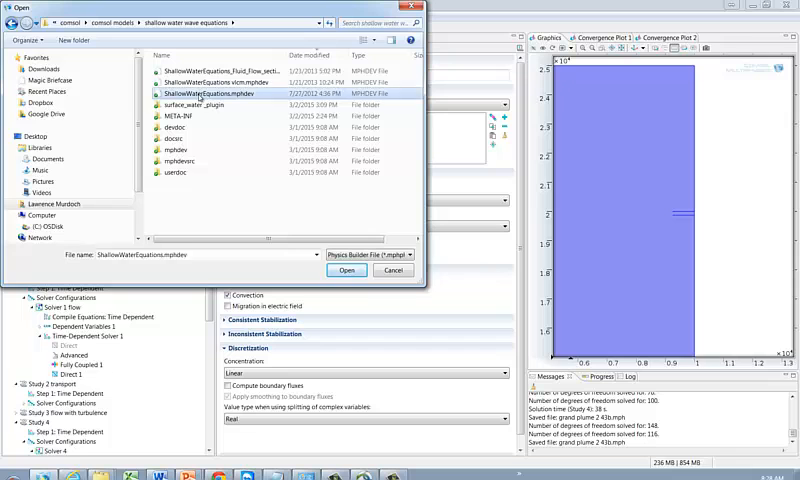
Step: Open the ShallowWaterEquations.mphxlsb builder file in the Physics Builder
click(348, 270)
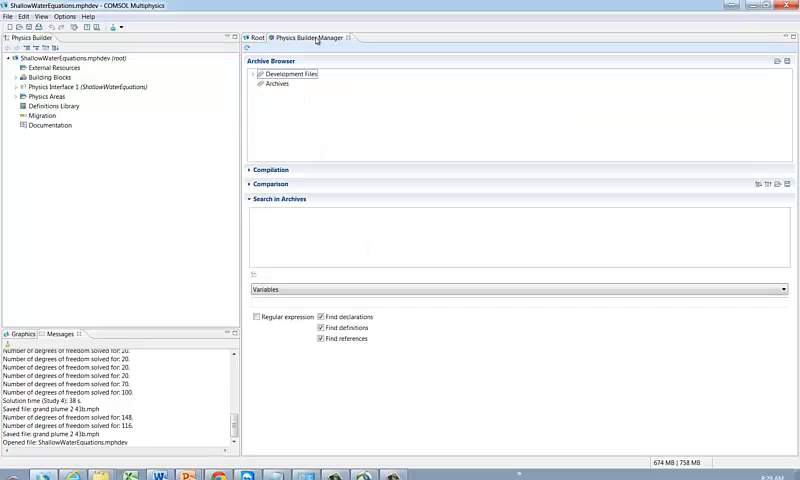
Step: Add ShallowWaterEquations.mphxlsb under Development Files and expand the new node
click(290, 72)
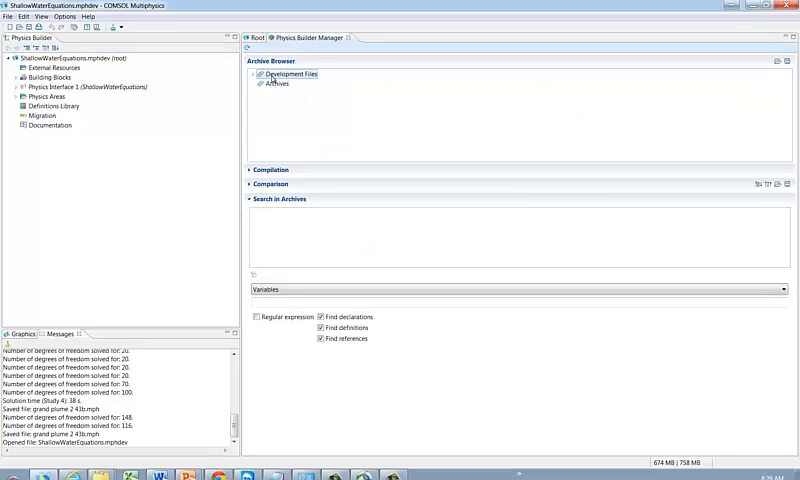
right_click(290, 72)
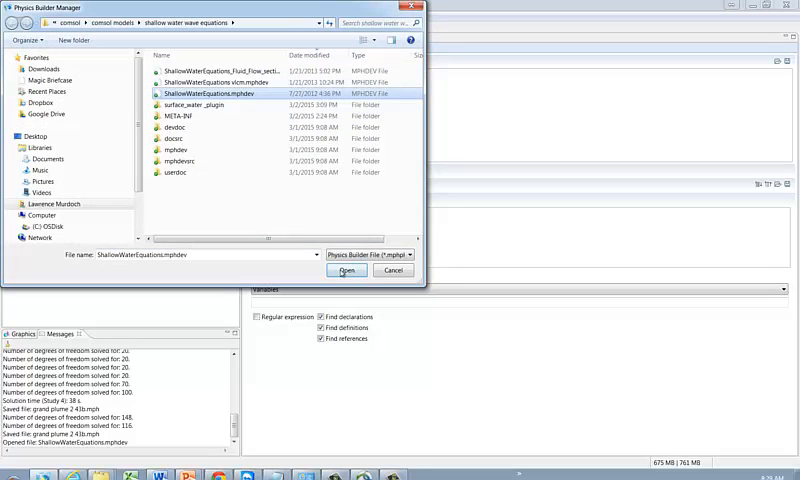
click(346, 270)
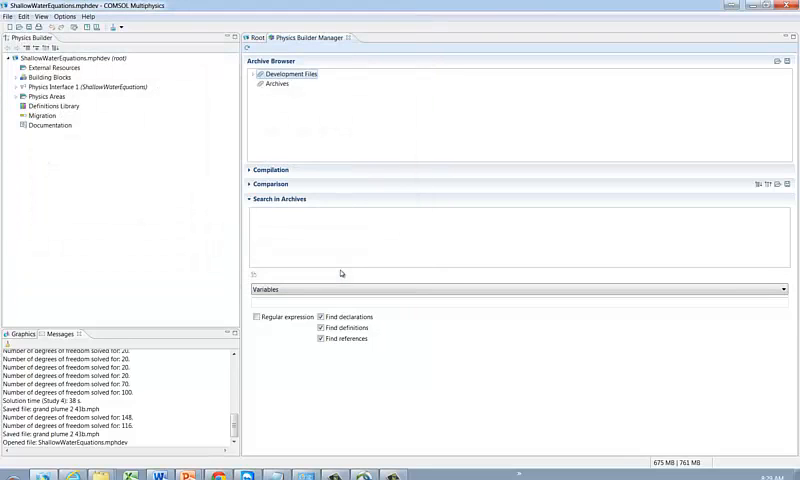
click(252, 74)
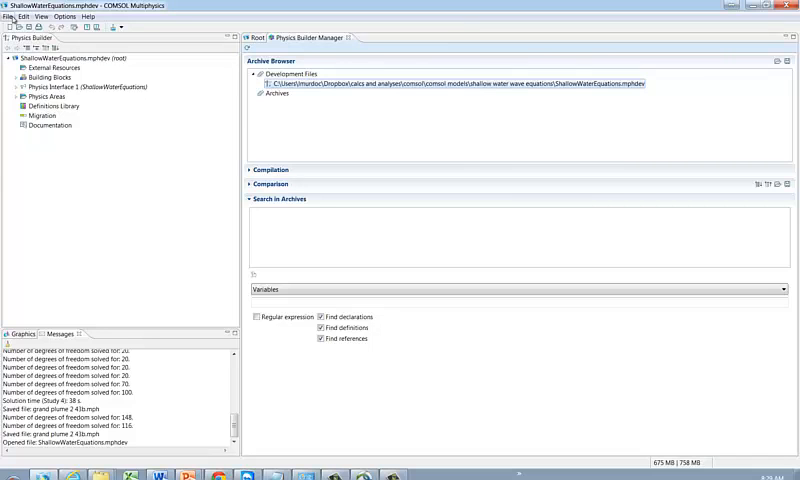
Step: Open the Grand River flow and transport .mph model via File > Open
click(22, 16)
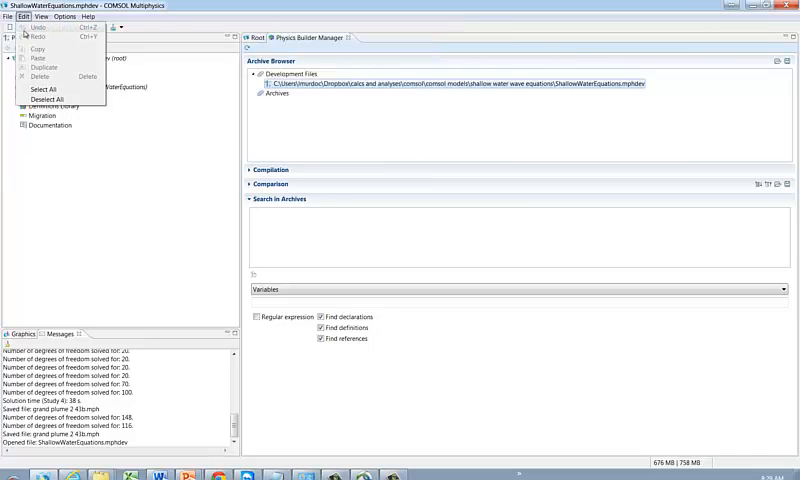
click(10, 16)
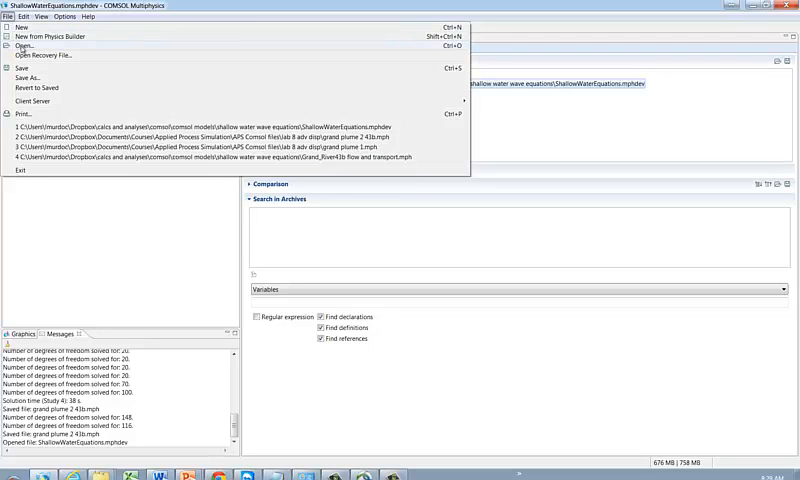
click(16, 44)
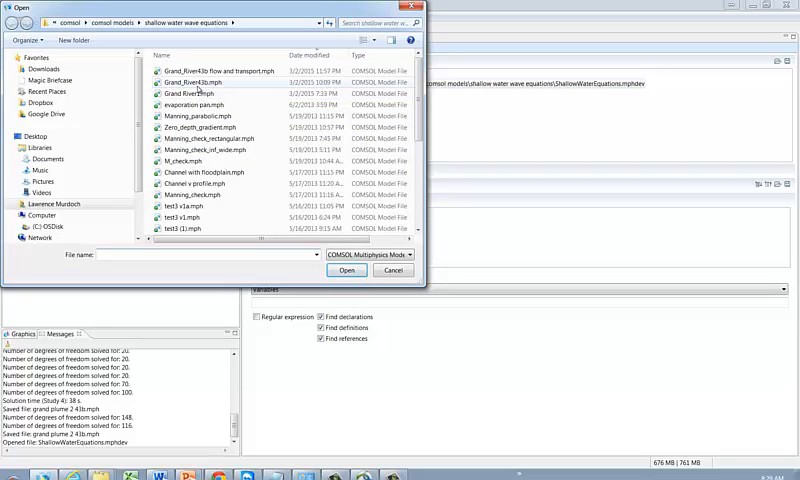
click(230, 68)
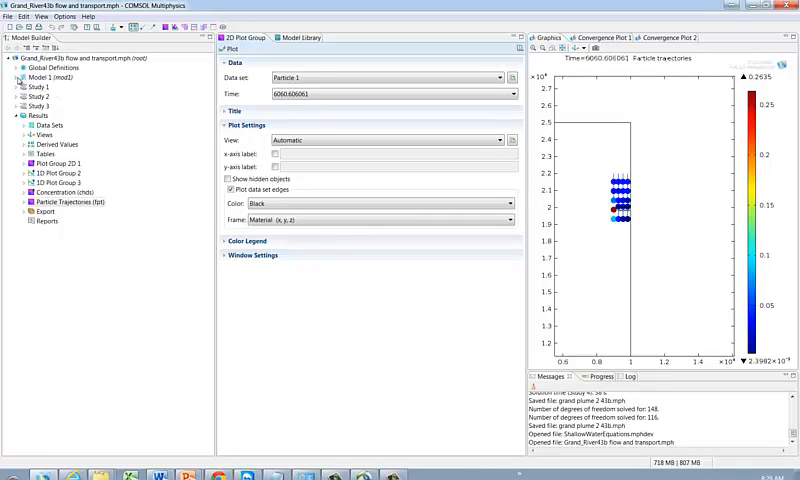
Step: Expand the Shallow Water Equations interface and select its Fixed Water Height boundary condition
click(10, 78)
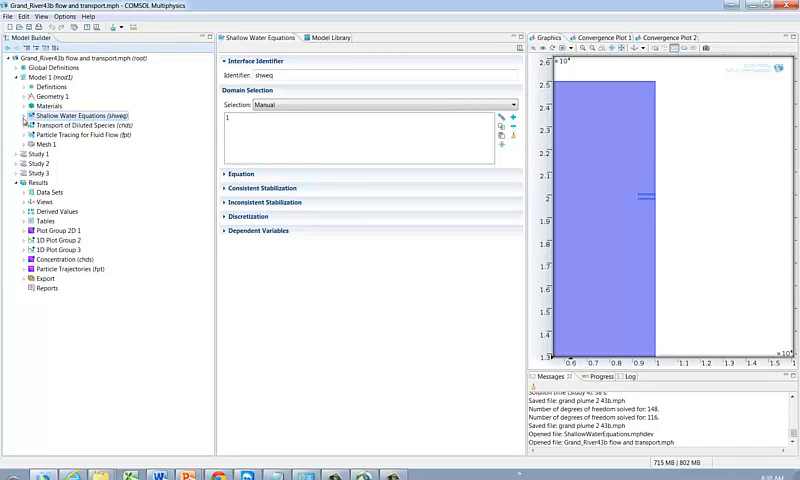
click(10, 116)
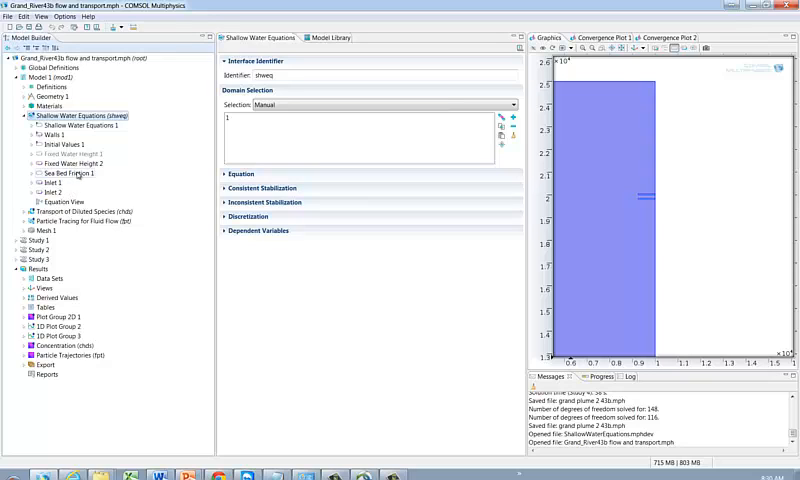
click(74, 164)
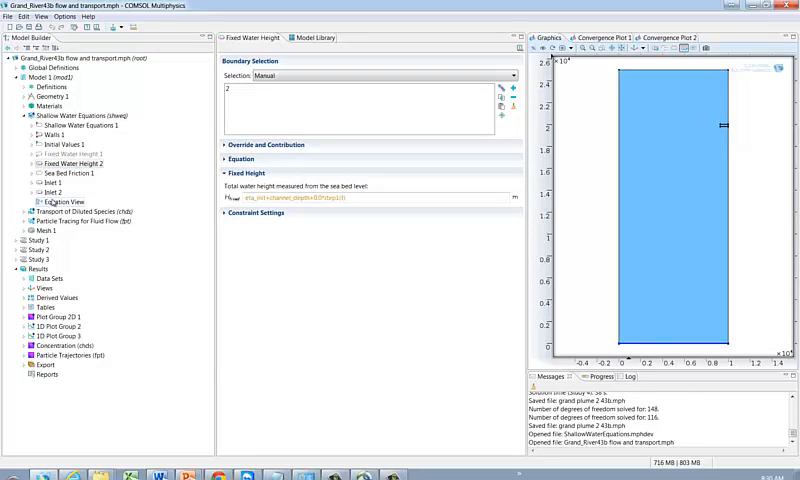
Step: View the Inlet and Inlet 2 boundary conditions with their boundary selections and inflow velocities
click(34, 184)
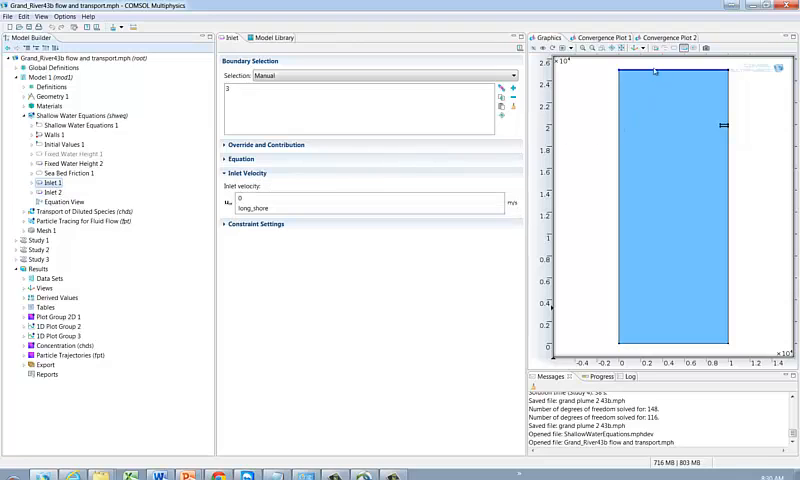
click(44, 194)
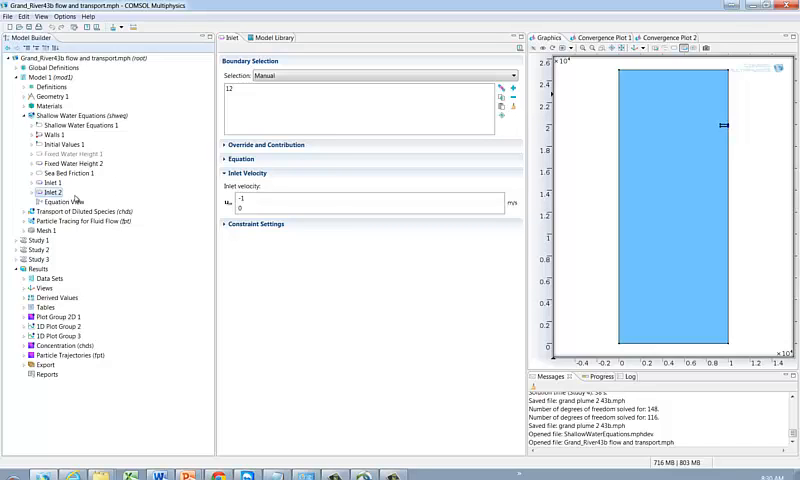
click(48, 184)
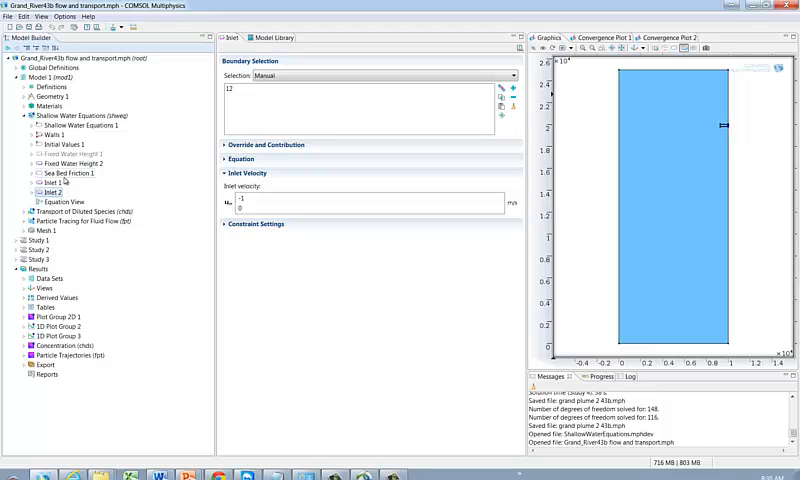